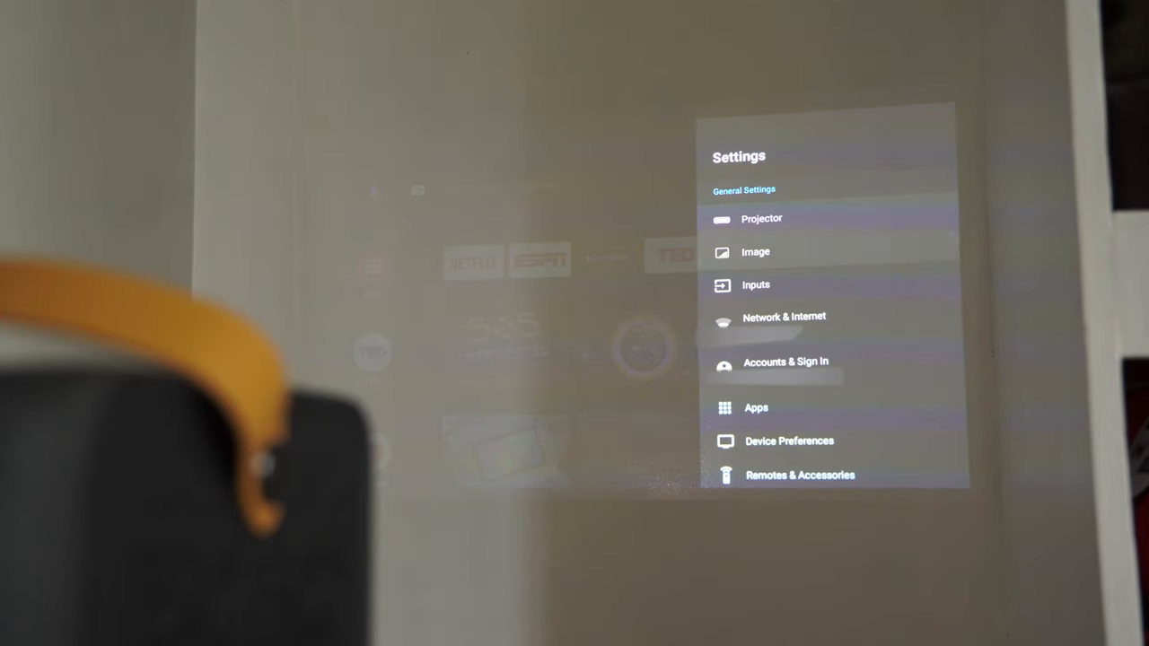
In Image settings, cycle Brightness Mode past Office Mode to Eco Mode and keep it
click(756, 252)
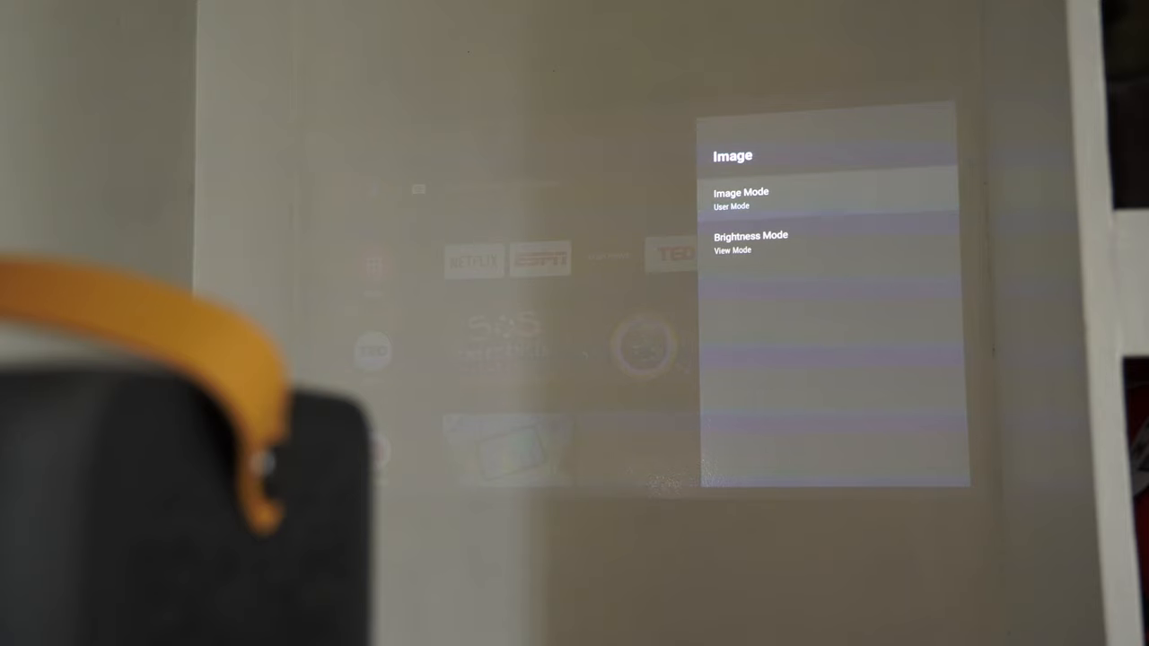
click(740, 197)
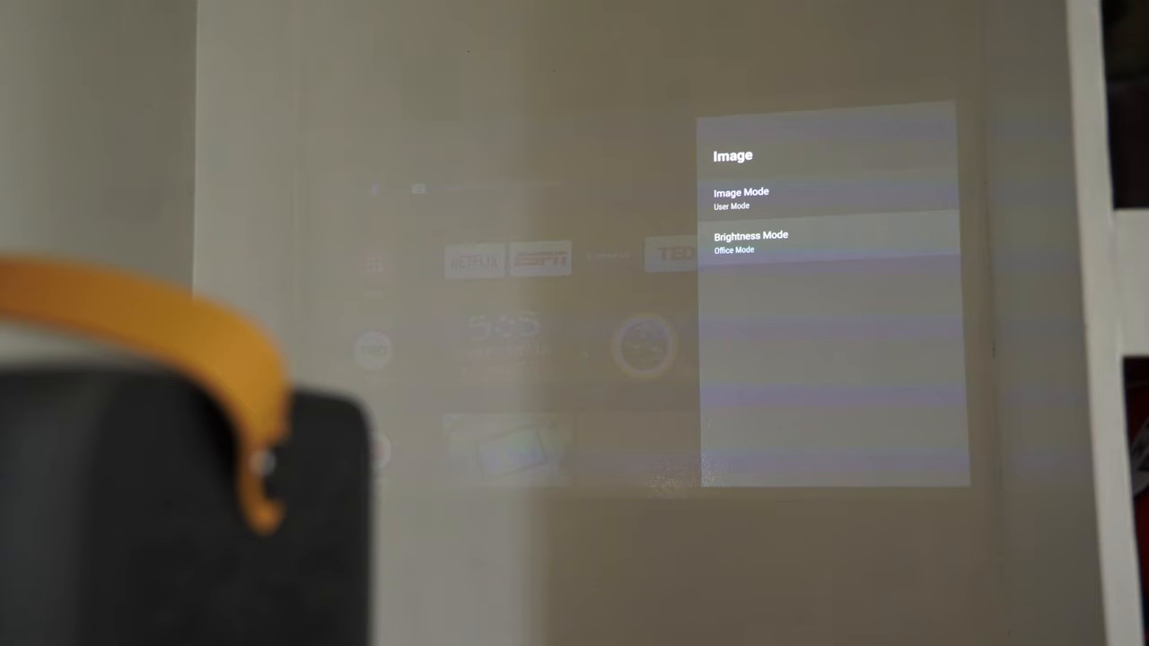
click(751, 242)
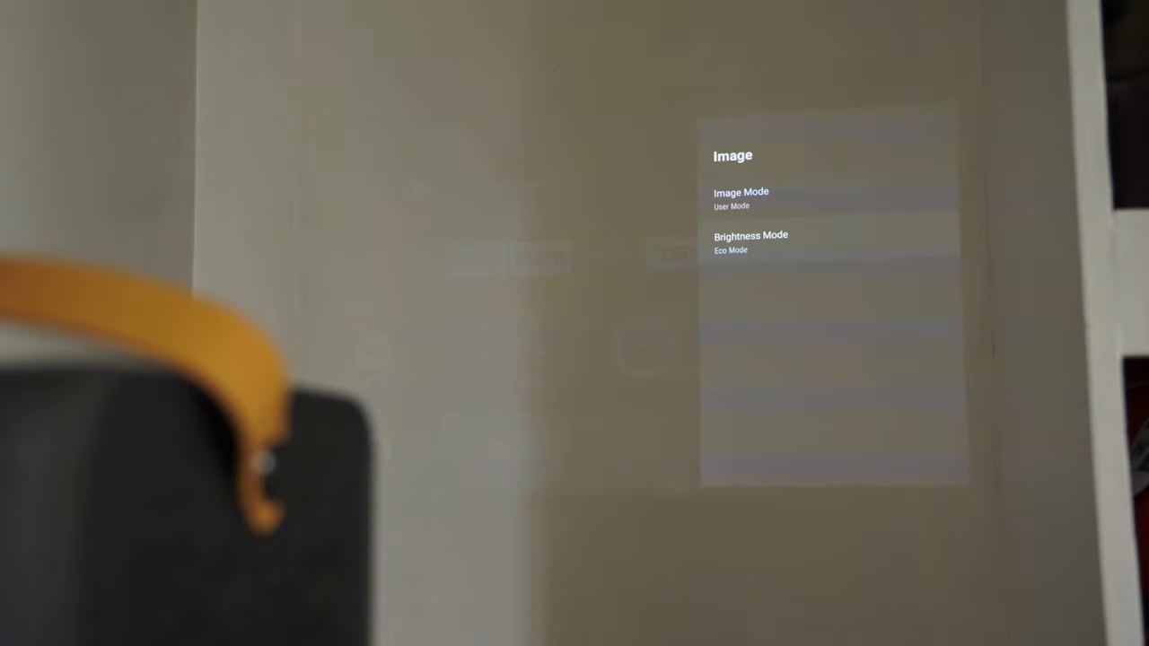
click(751, 243)
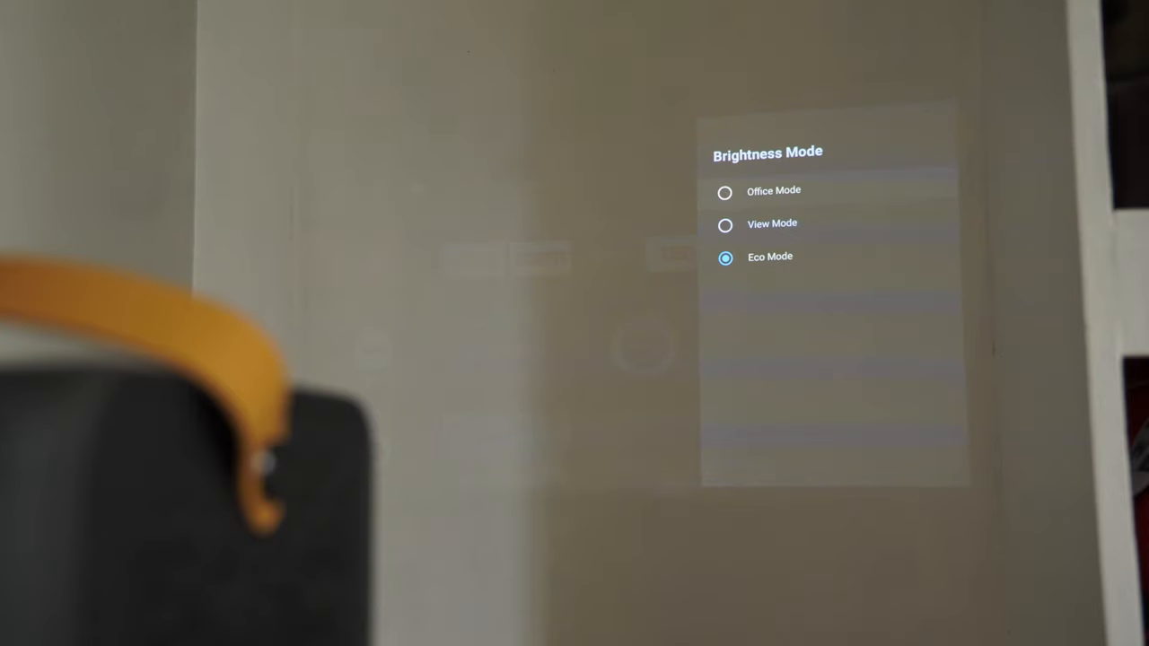
click(726, 224)
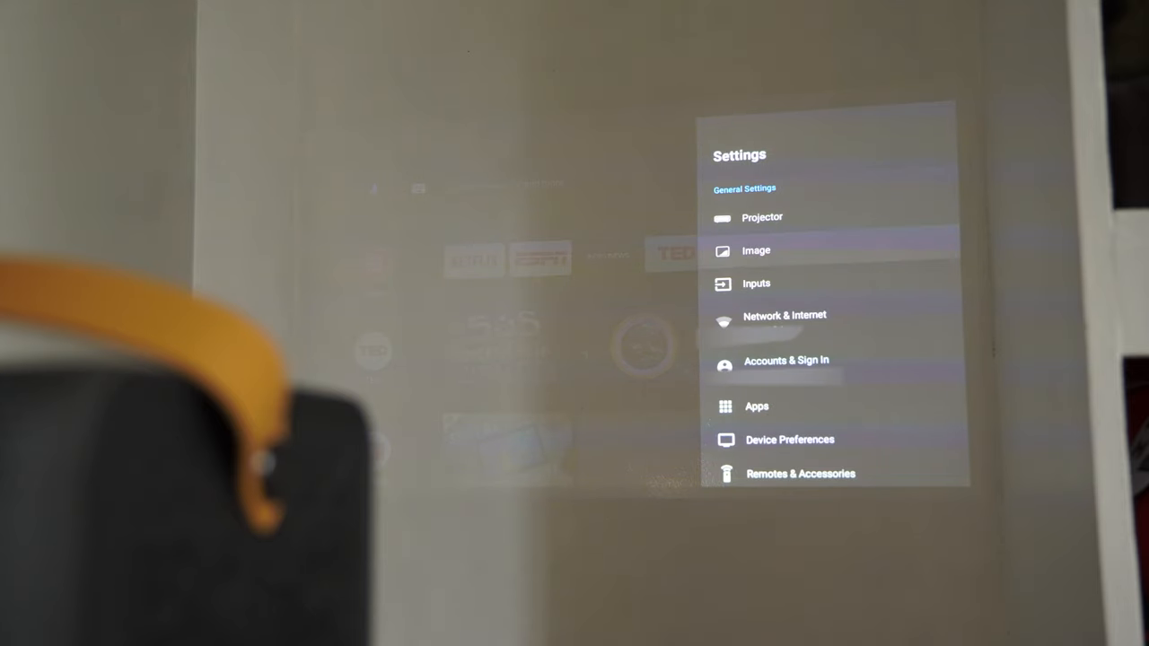
Bring up the Projector settings for focus, keystone and projection
click(761, 217)
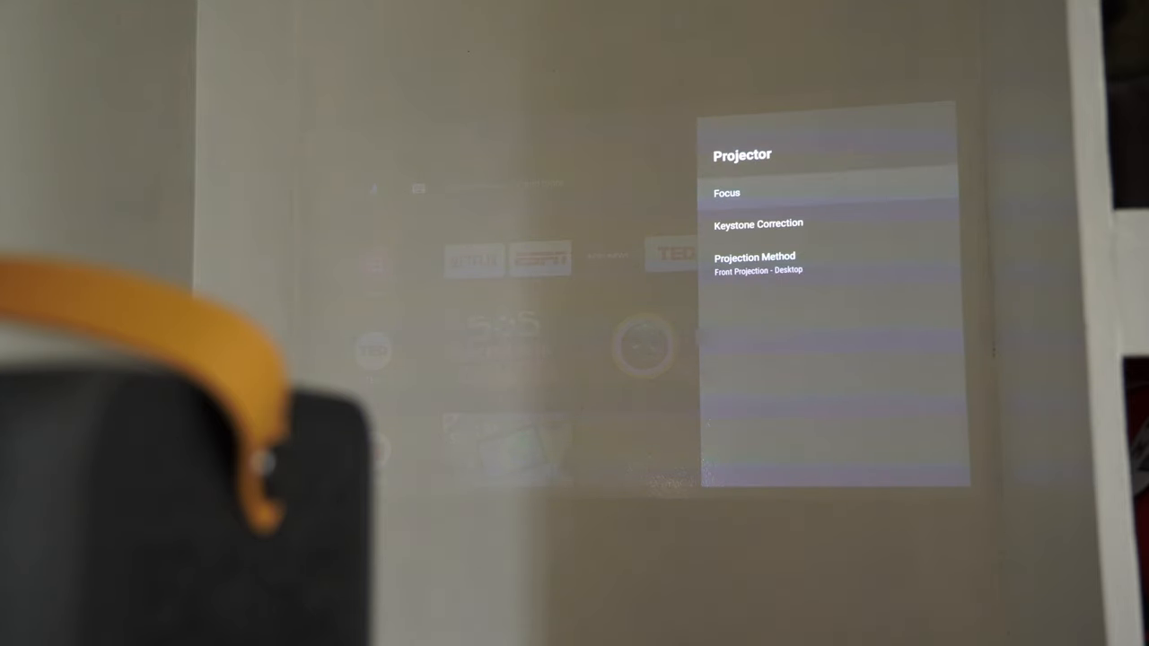
Leave Settings and return to the home screen's Play Movies & TV row
click(727, 194)
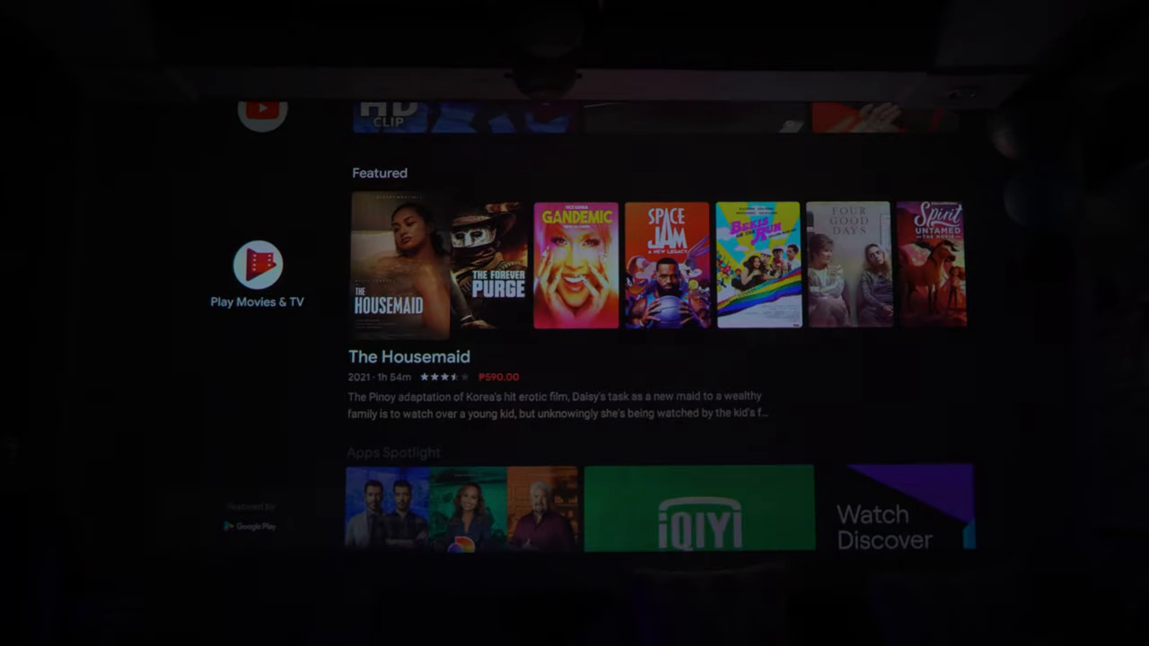
Move through the Featured row from The Housemaid to Four Good Days, then down to the apps
scroll(right, 3)
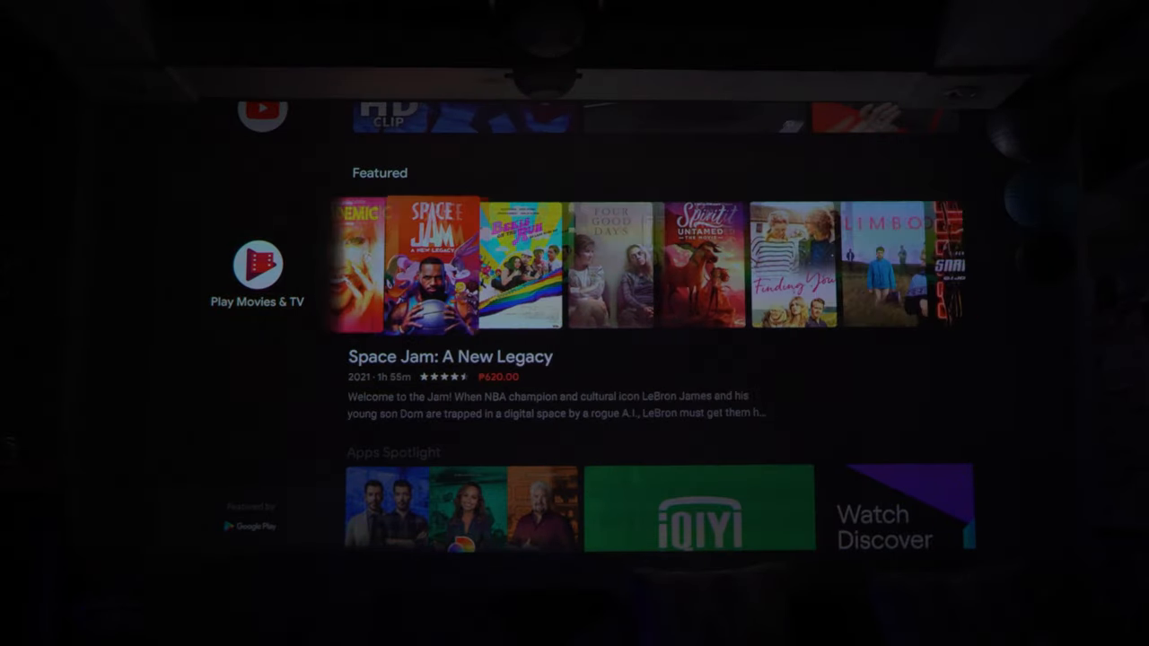
scroll(right, 3)
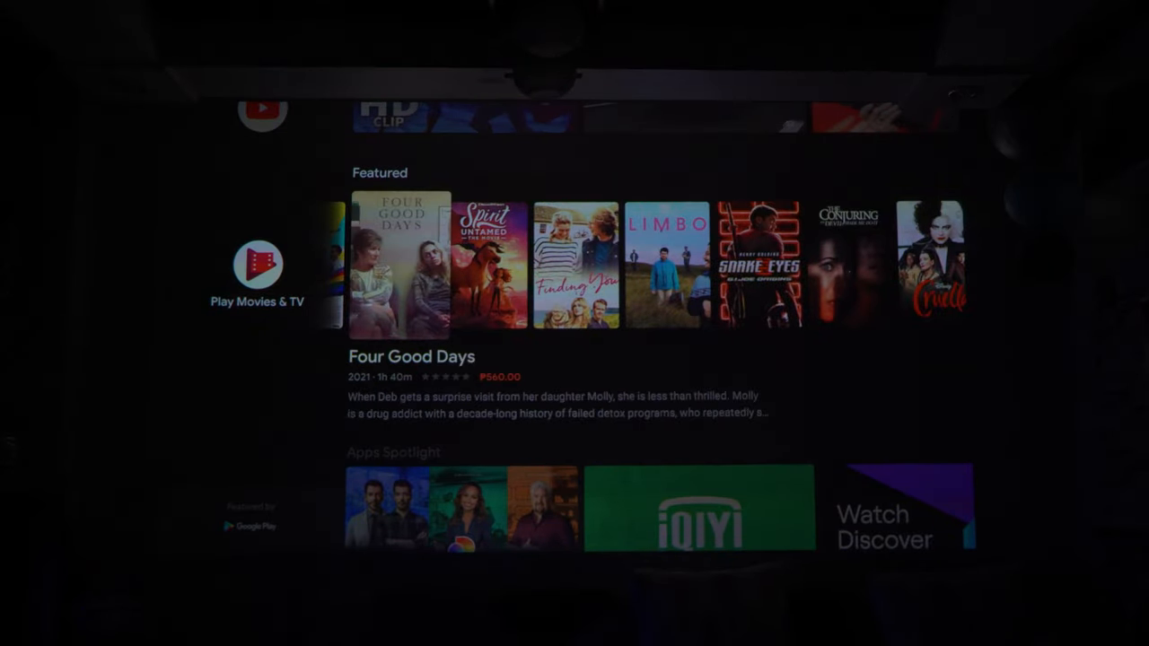
scroll(down, 3)
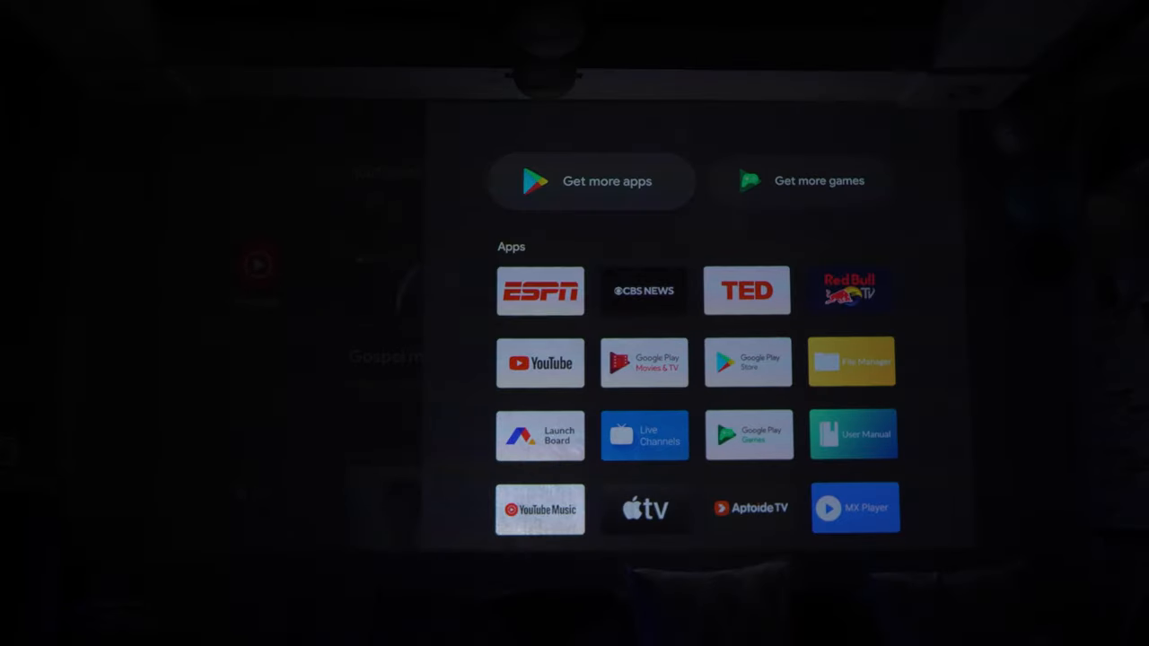
Browse the apps grid down to Netflix, Plex, VLC and Games, then back to the top
scroll(down, 3)
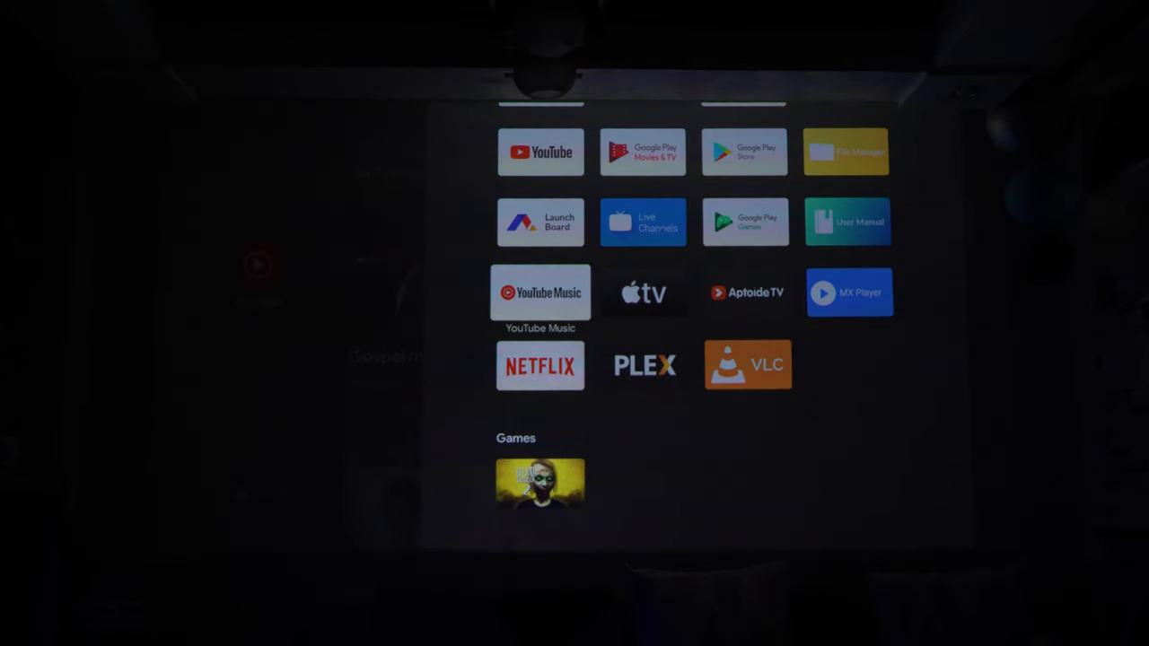
scroll(up, 3)
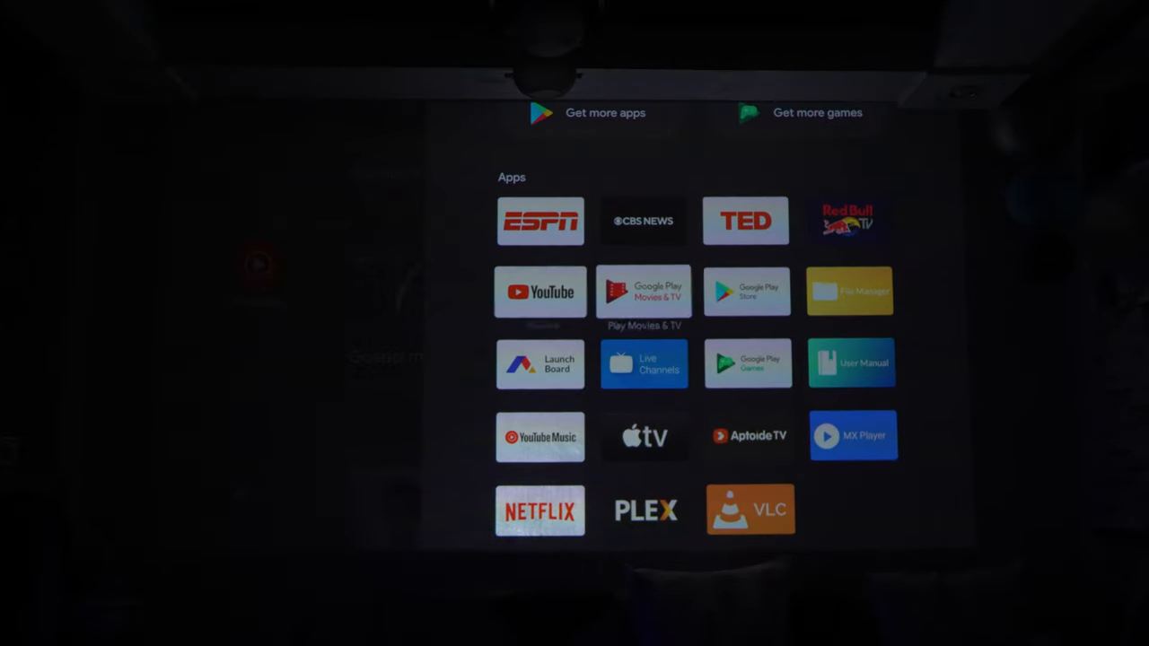